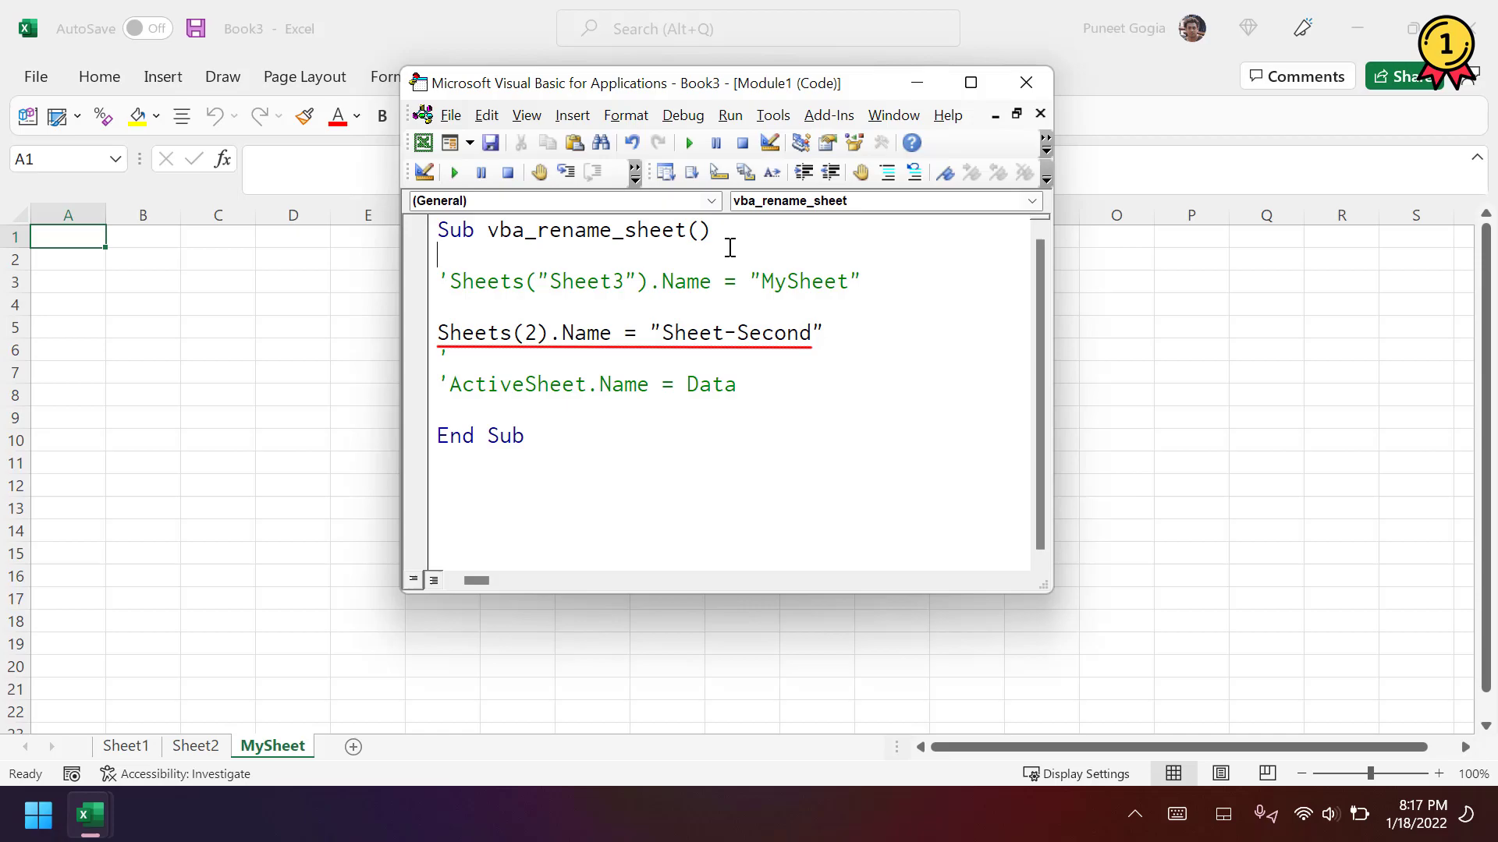
Step: Click into the vba_rename_sheet code with the Sheets(2).Name = "Sheet-Second" line active
{"action": "left_click", "coordinate": [665, 331]}
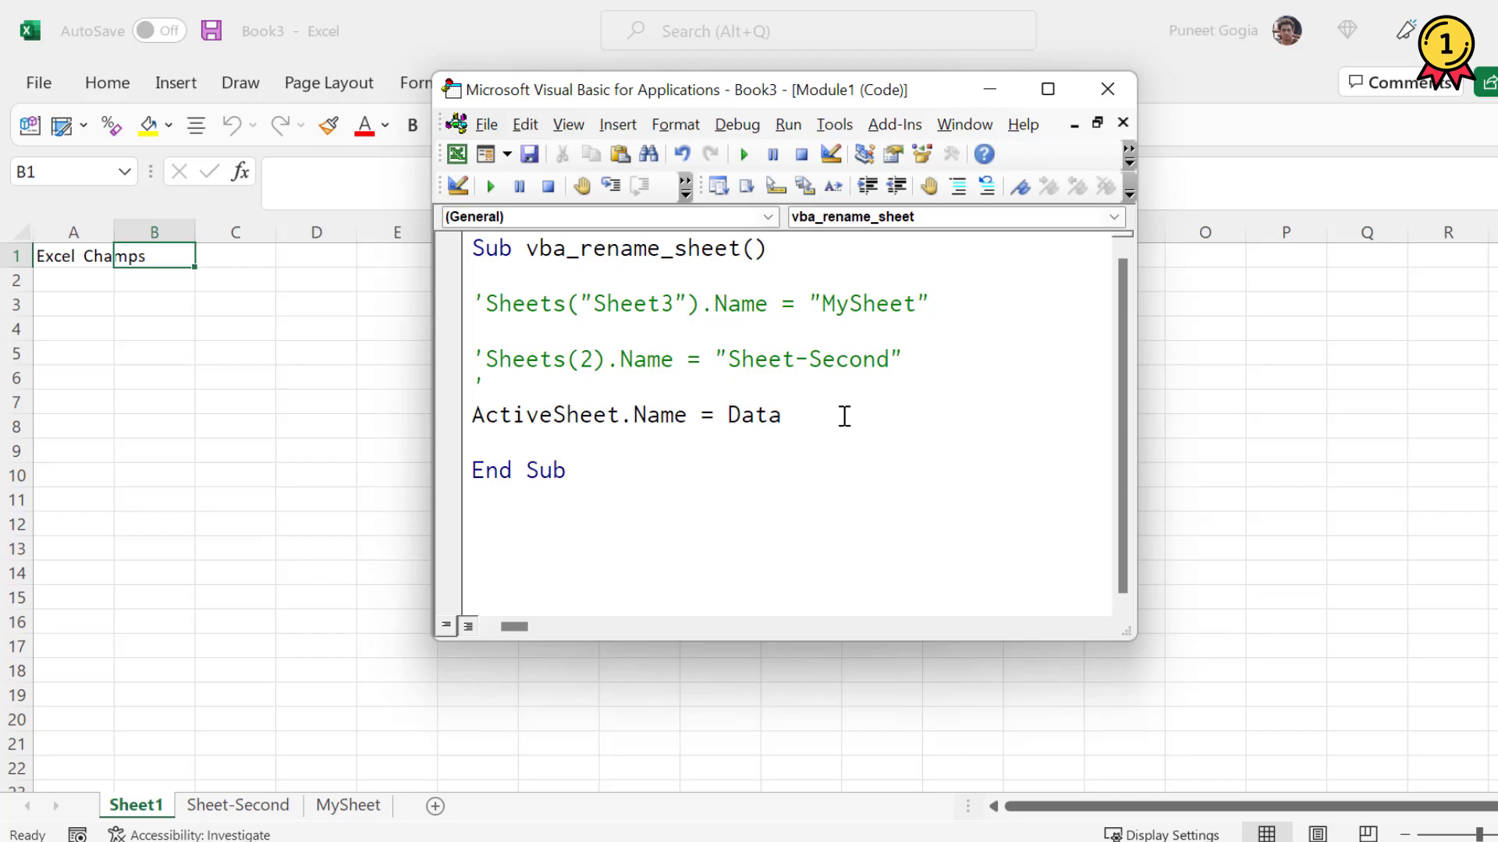
Step: Put quotes around Data in ActiveSheet.Name and run the macro to rename the active sheet
{"action": "type", "text": "\""}
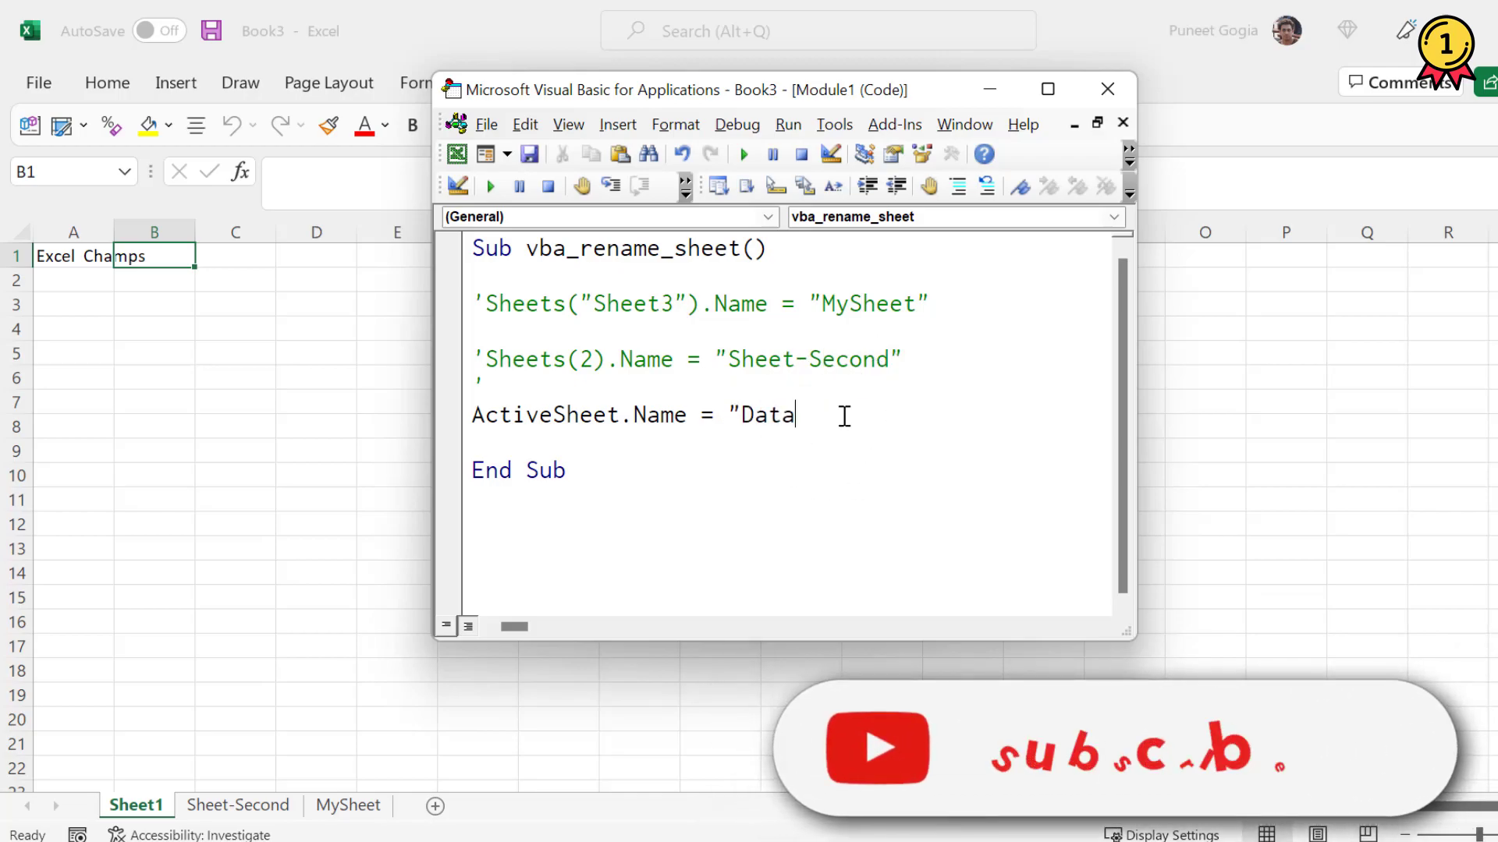
{"action": "type", "text": "\""}
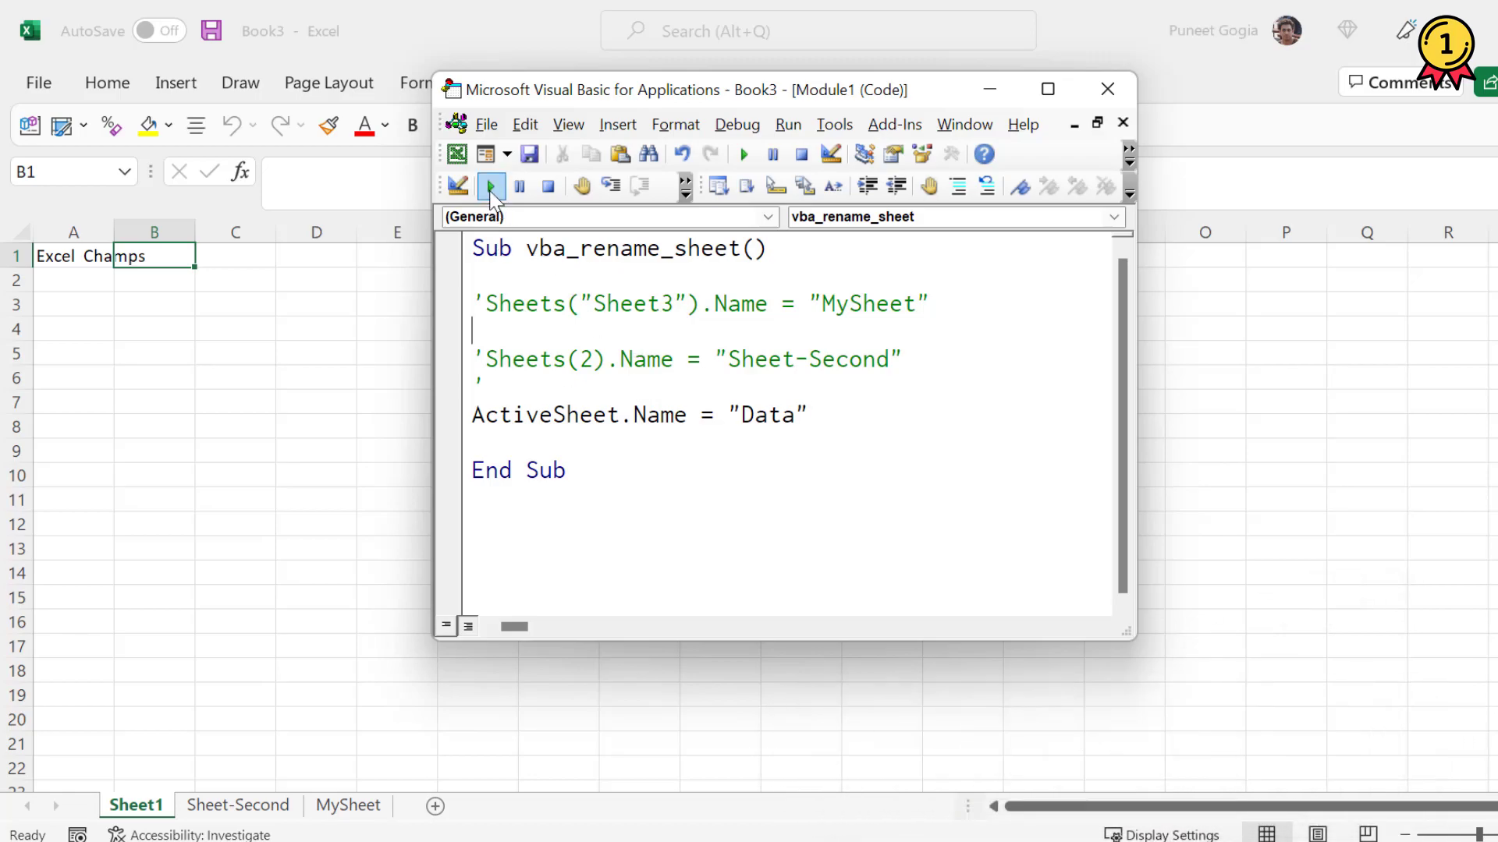
{"action": "left_click", "coordinate": [490, 186]}
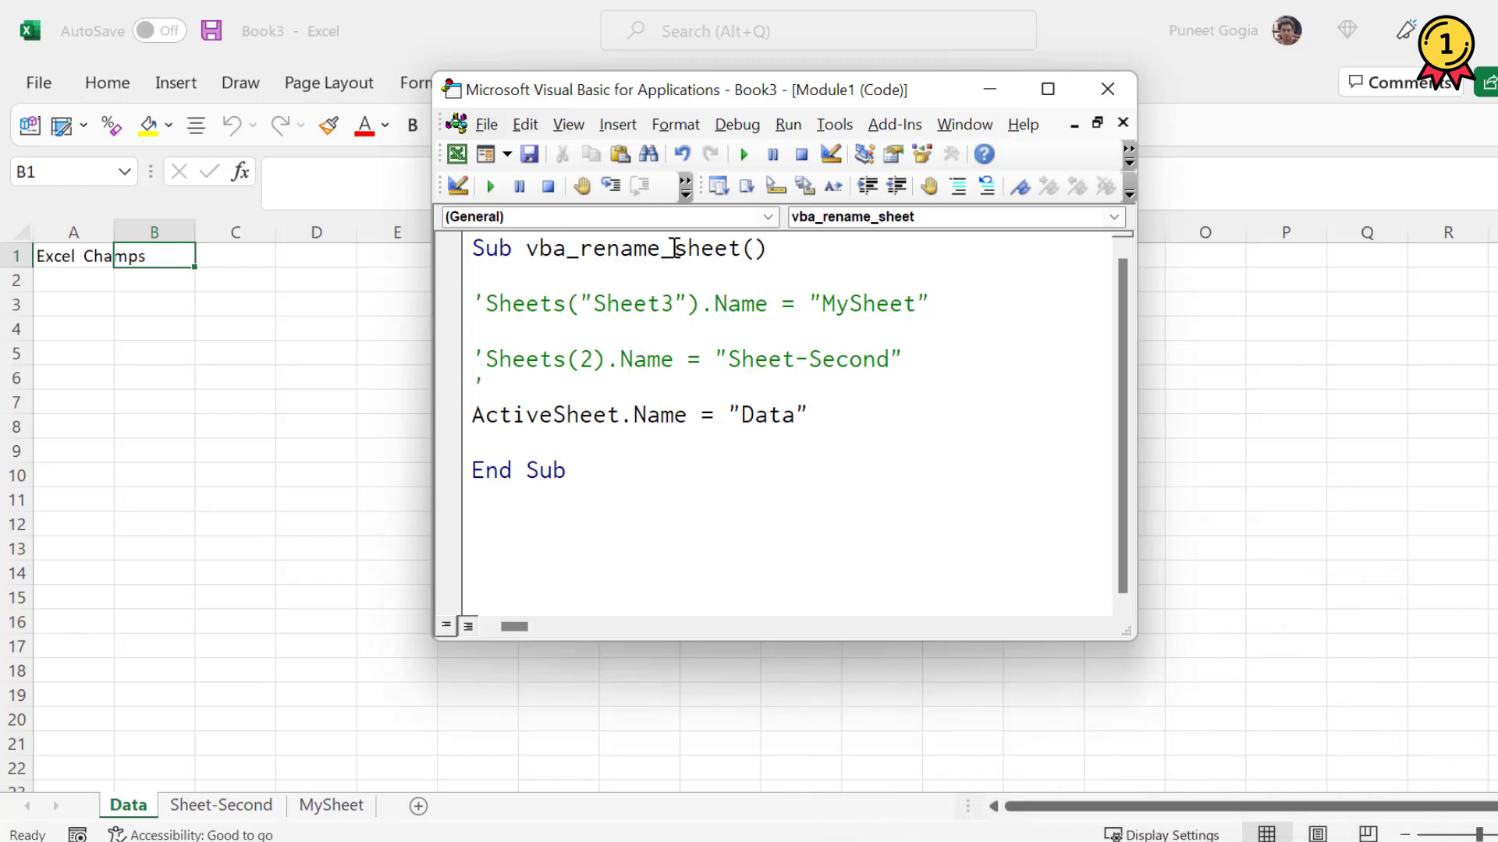
{"action": "left_click", "coordinate": [473, 329]}
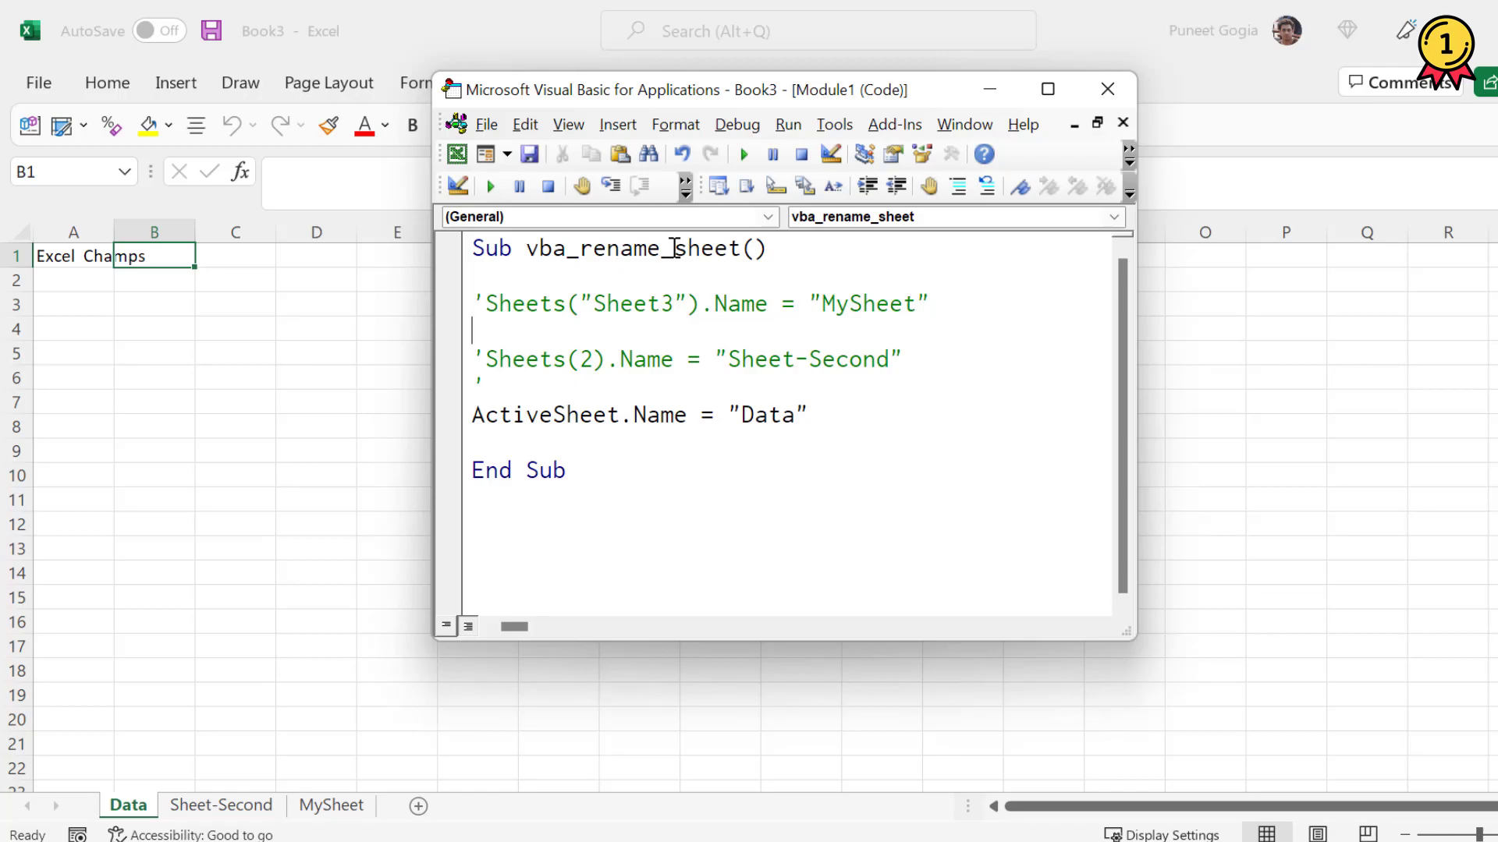